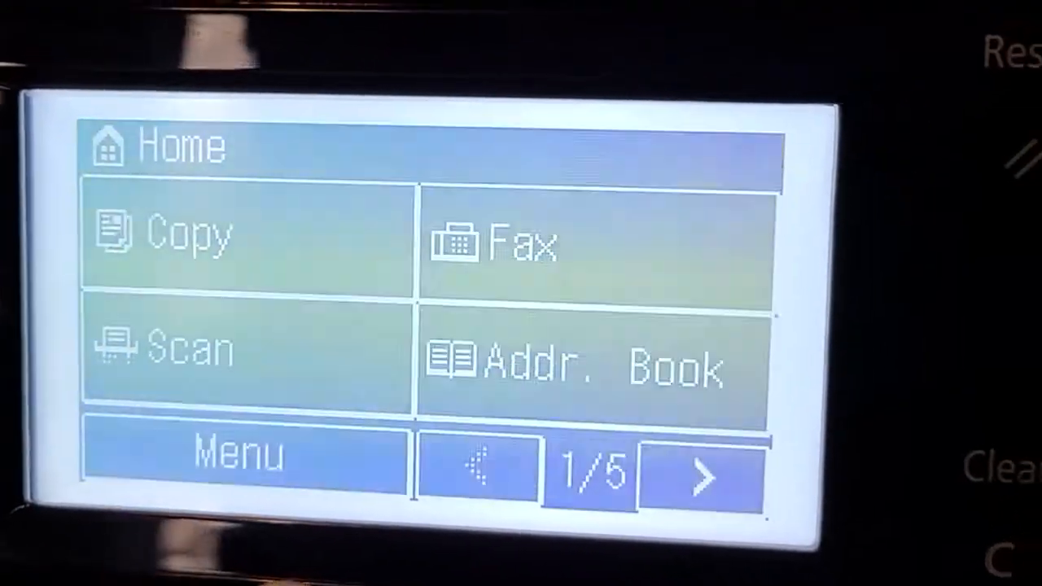
# Reach Initialize All Data/Settings under Management Settings and answer Yes to the deletion warning
pyautogui.click(236, 453)
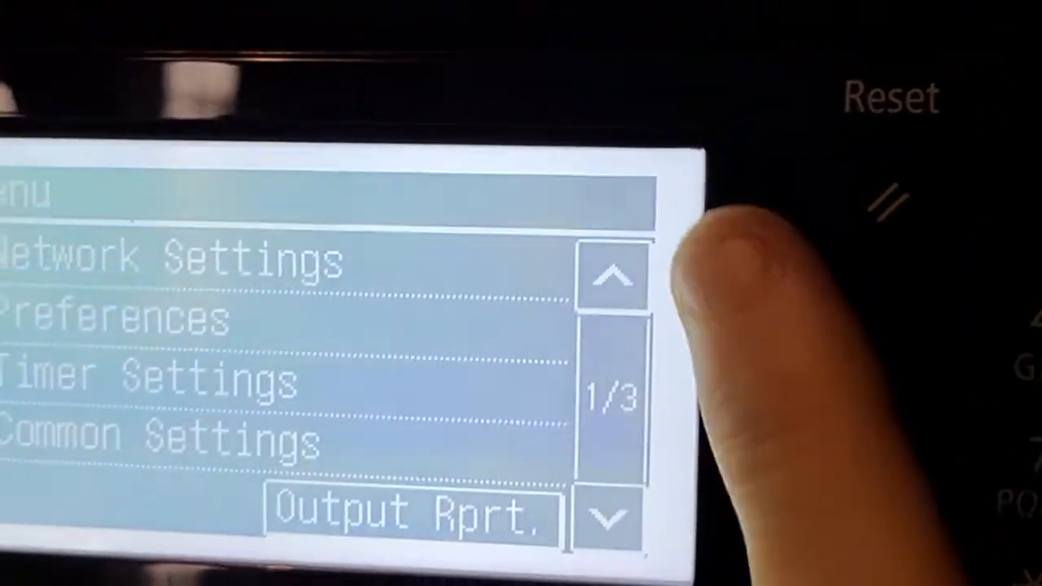
pyautogui.click(612, 276)
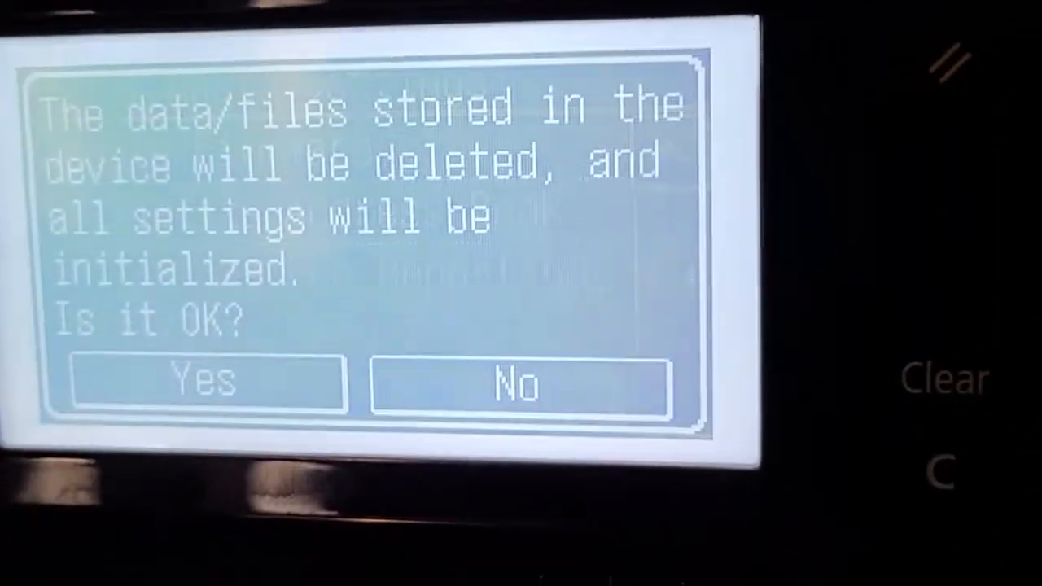
pyautogui.click(202, 380)
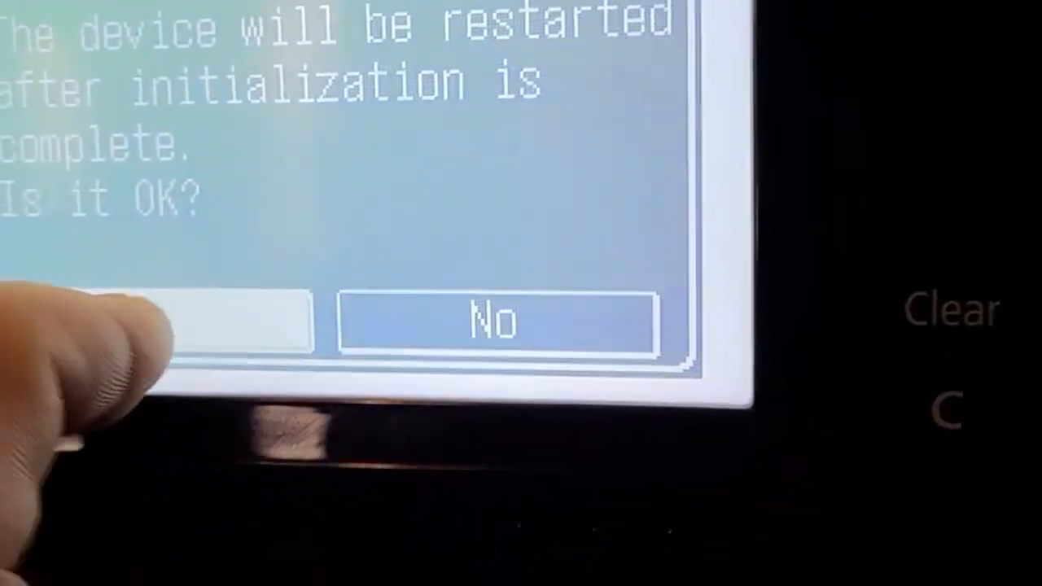